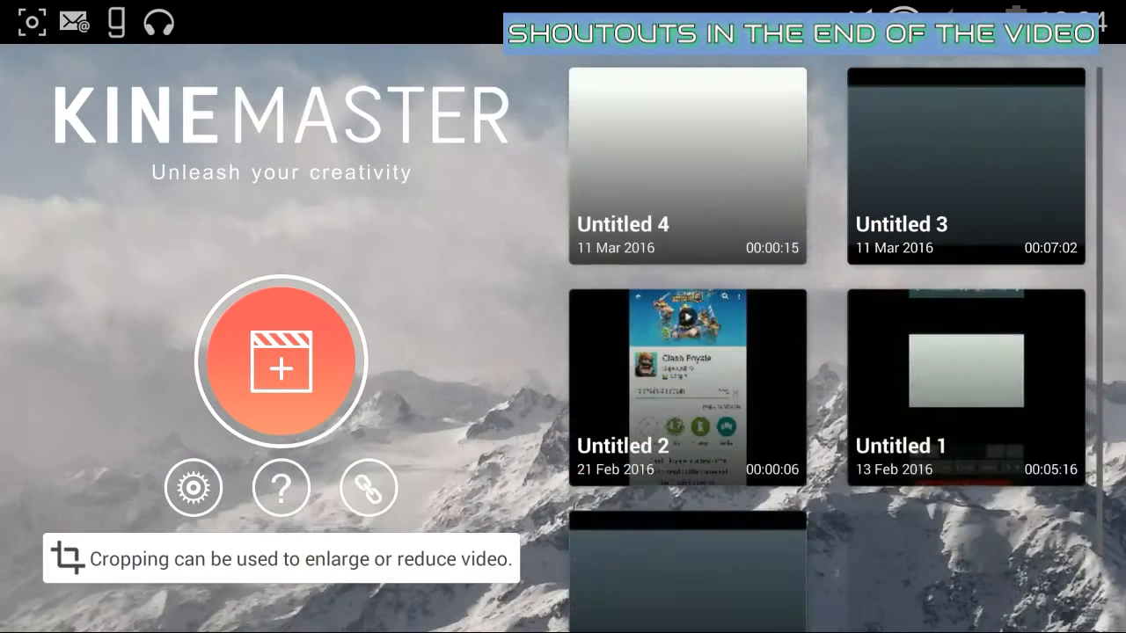
- Start a new project and add the plain white photo as a six-second timeline clip
left_click(280, 361)
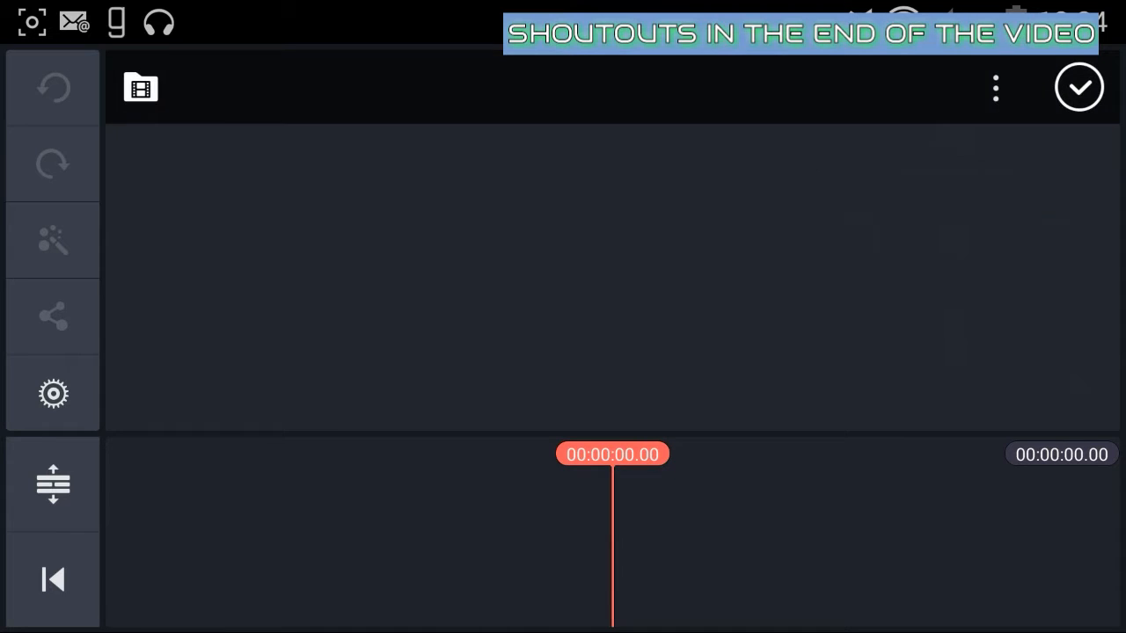
left_click(139, 87)
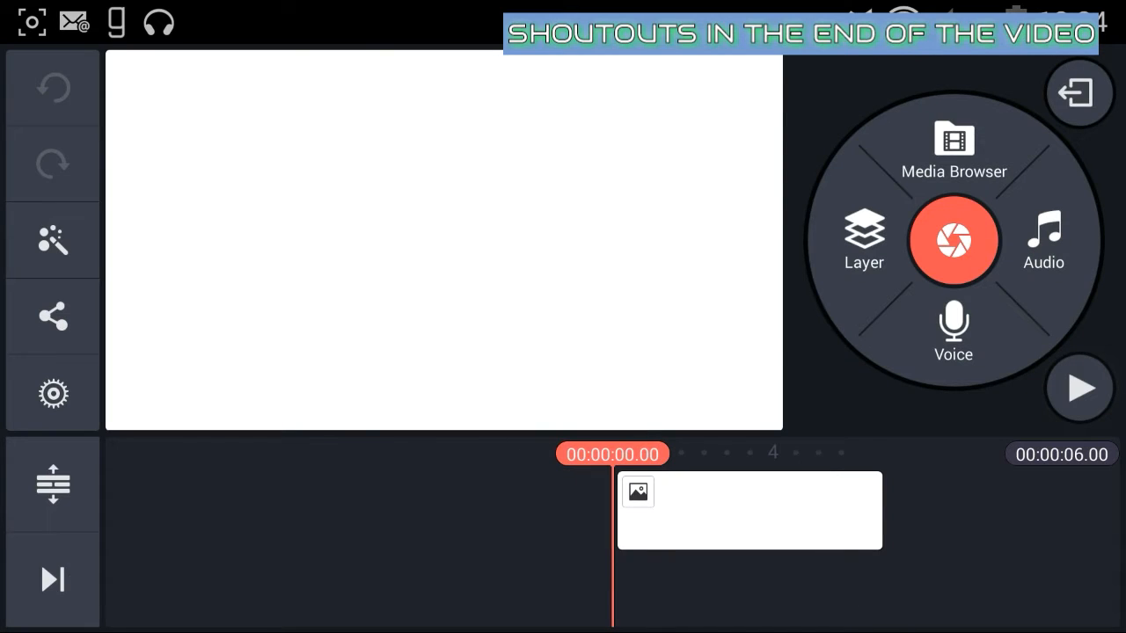
- Split the white photo clip in two at the playhead
left_click(749, 510)
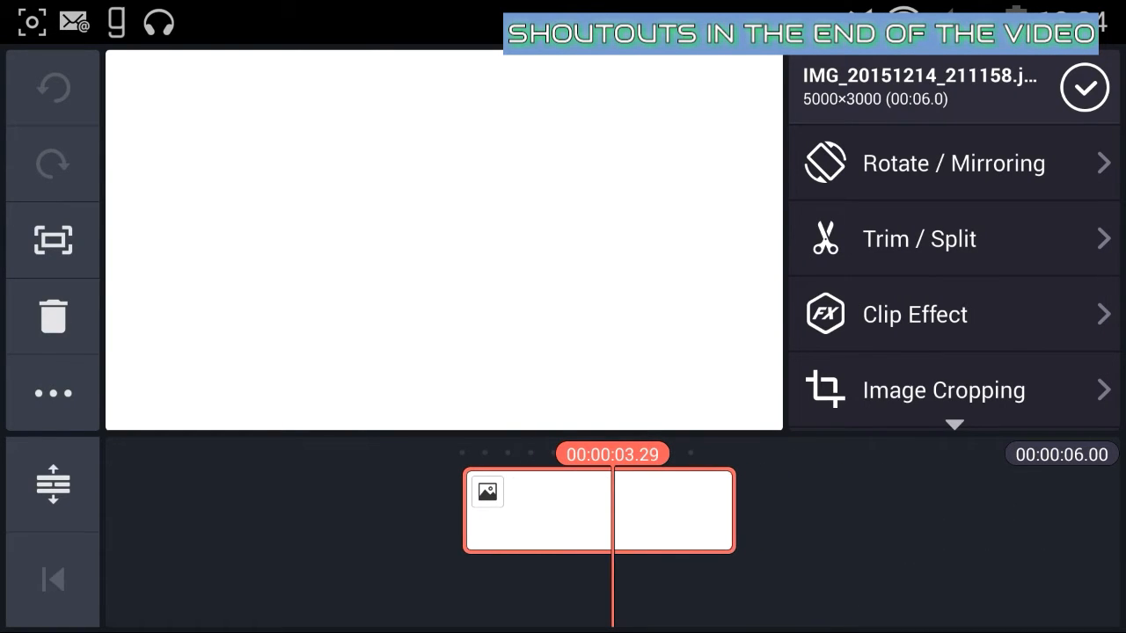
left_click(918, 239)
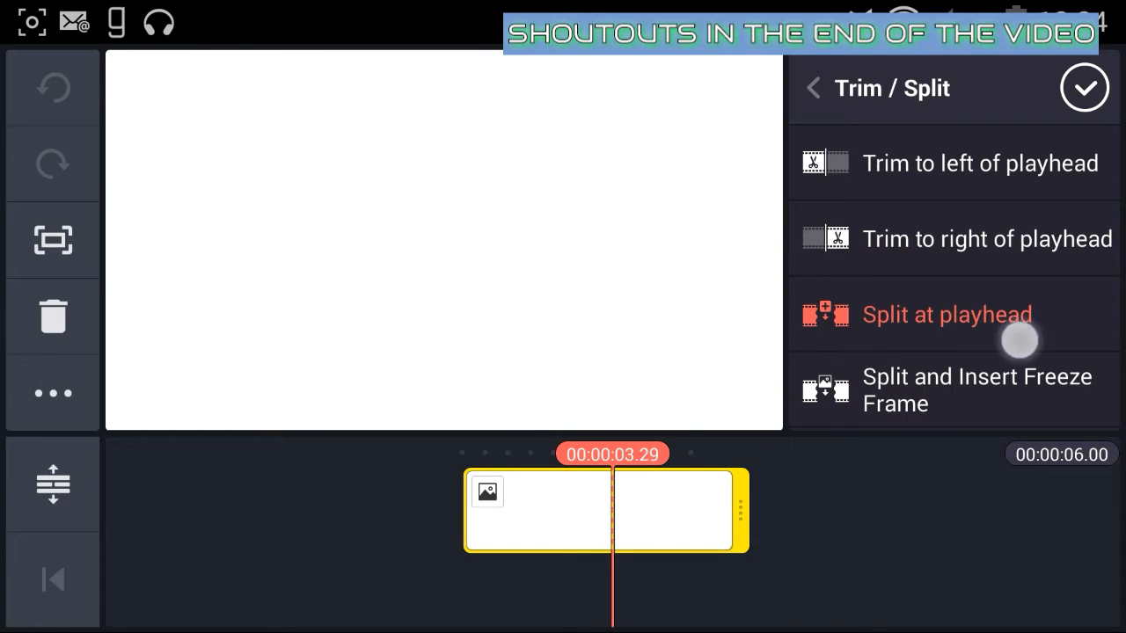
left_click(946, 315)
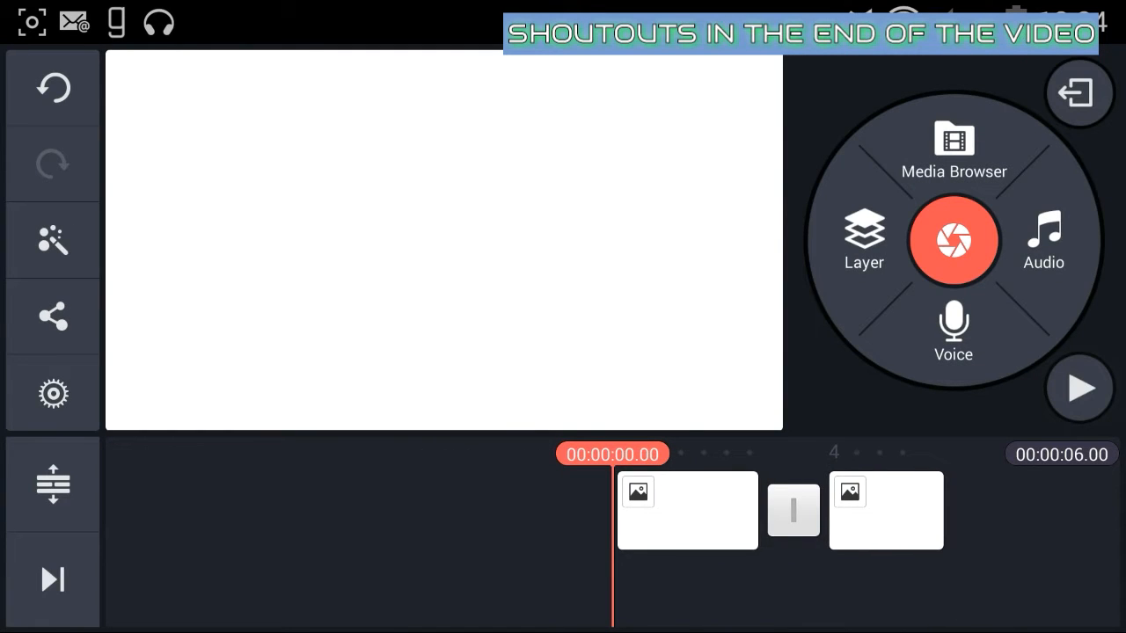
- Show the Text Transitions choices for the gap between the two clips
left_click(792, 510)
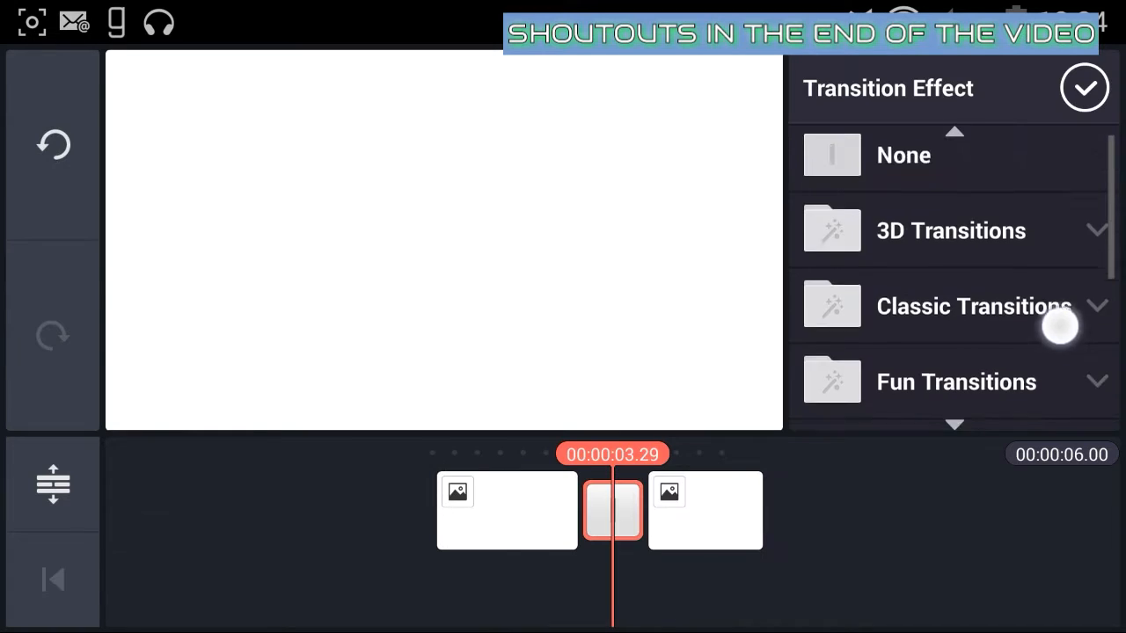
scroll("down", 3)
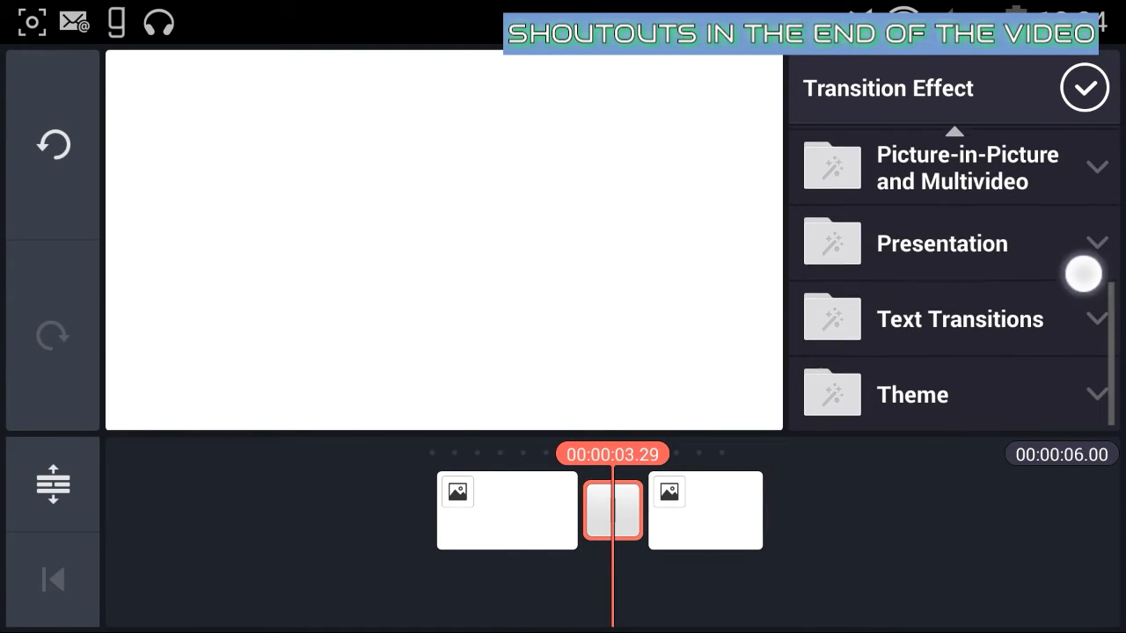
left_click(960, 318)
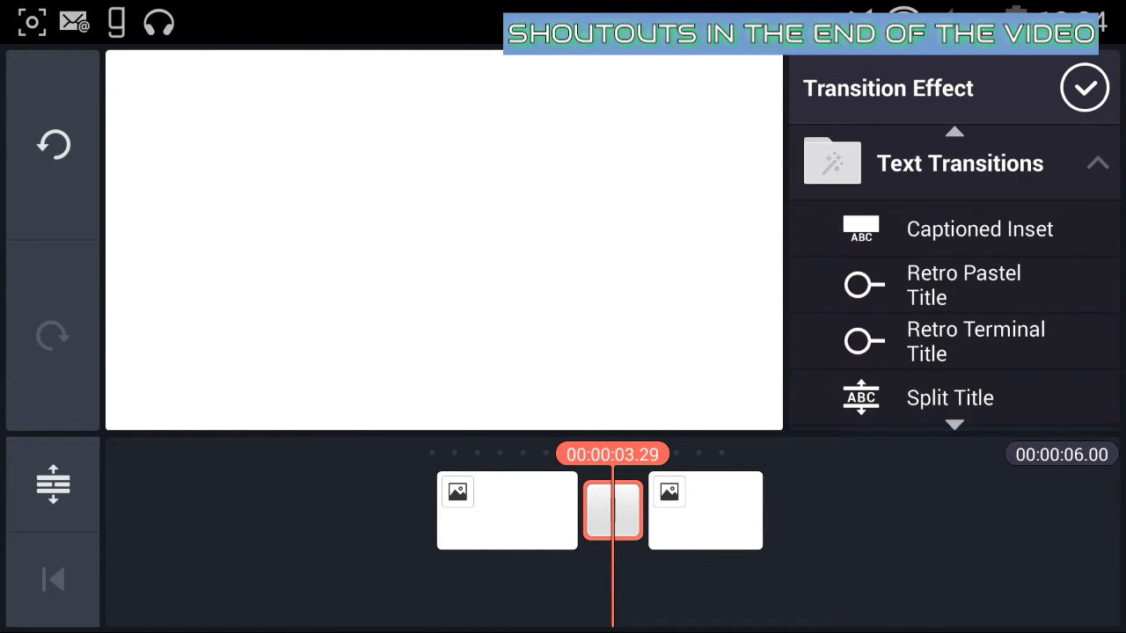
- Apply a Retro Terminal Title transition reading 'IT Overview' with a chosen font
left_click(975, 276)
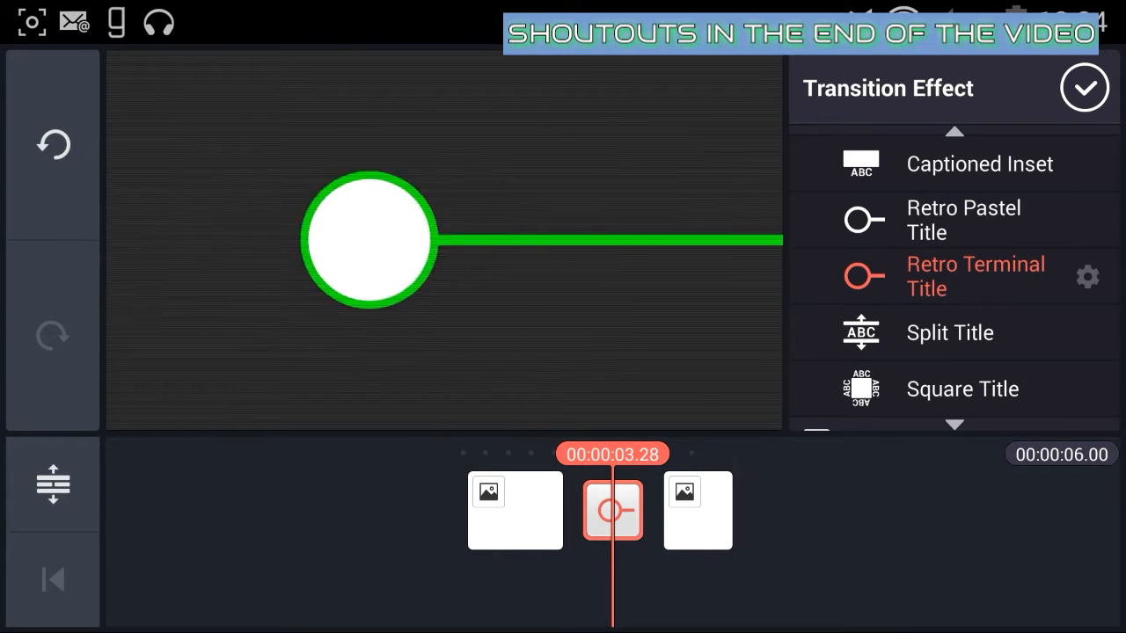
left_click(1087, 276)
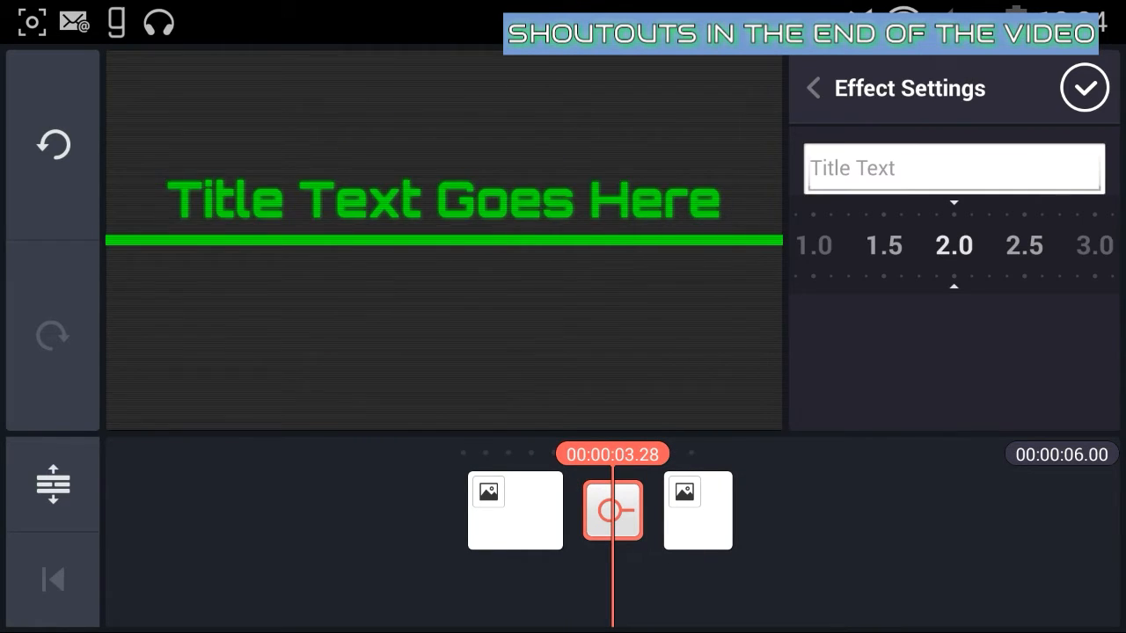
left_click(954, 167)
type("IT Overview")
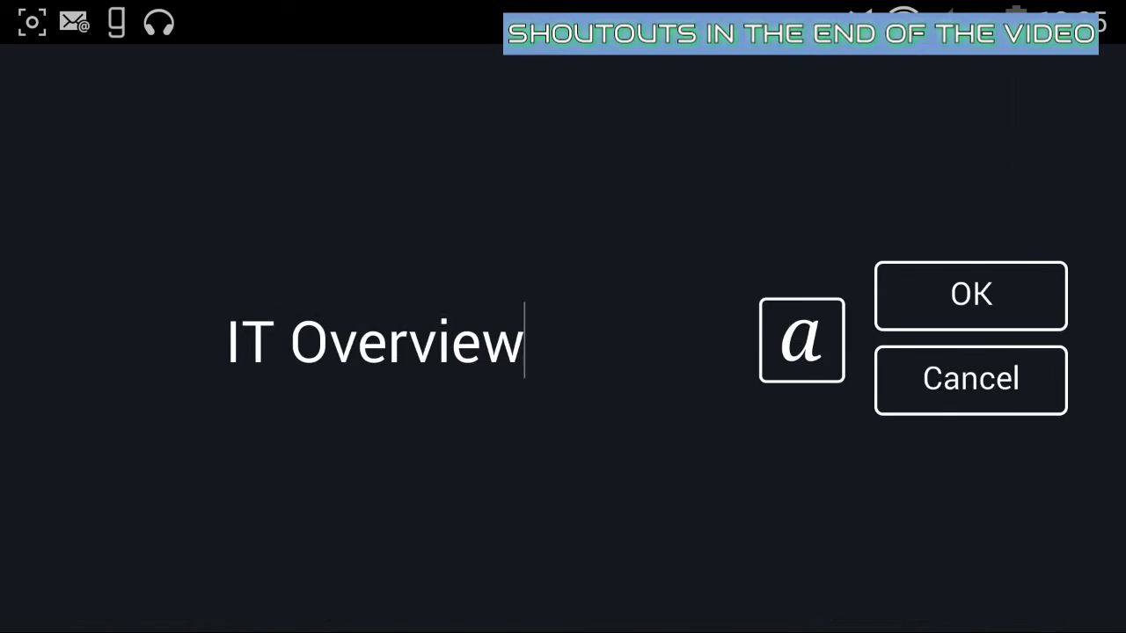
left_click(801, 340)
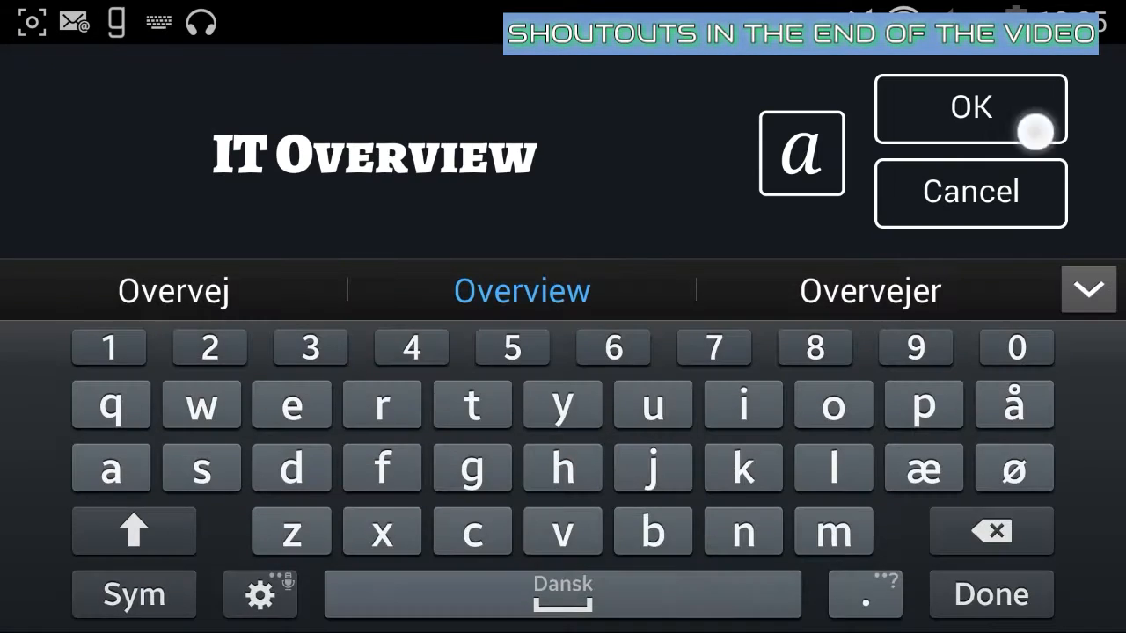
left_click(970, 106)
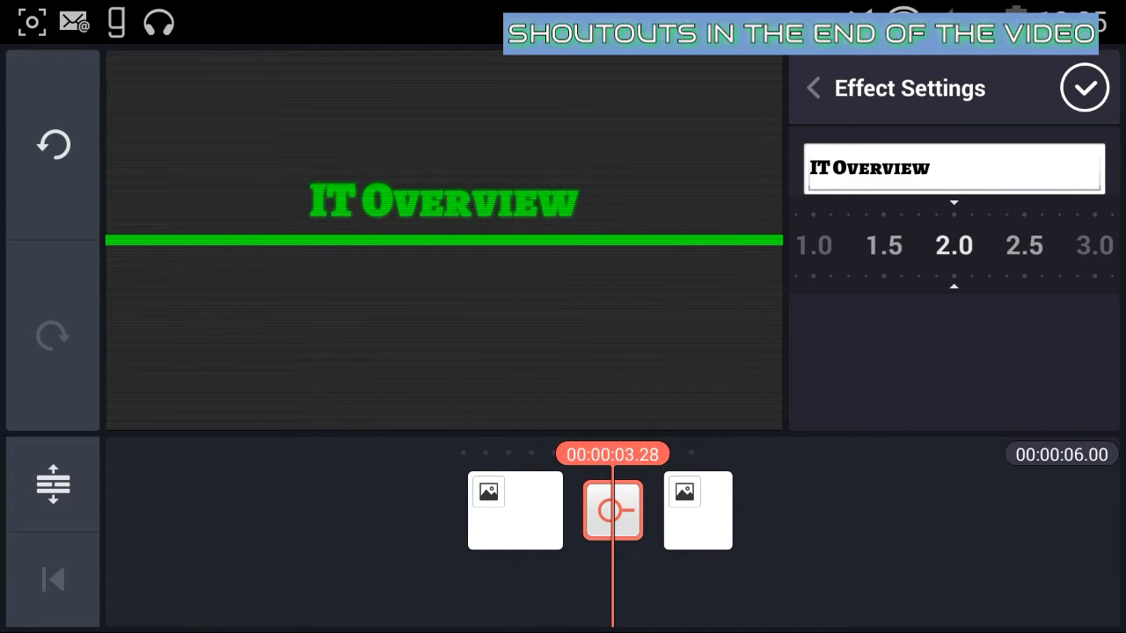
- Lengthen the IT Overview transition to 4.0 seconds and apply it
left_click(1084, 88)
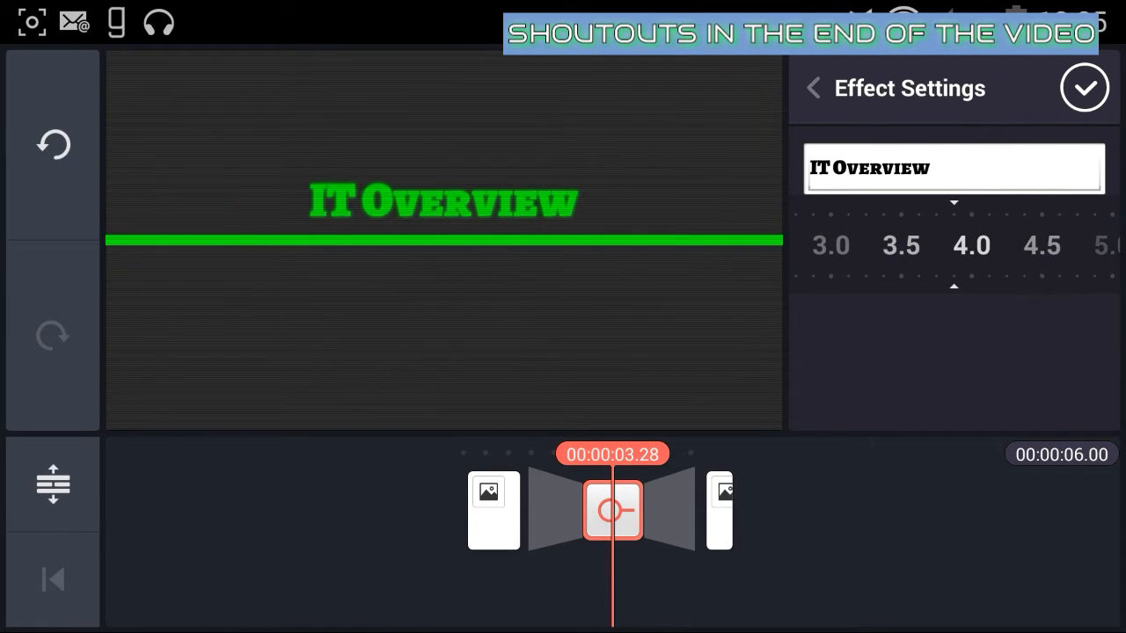
left_click(1083, 88)
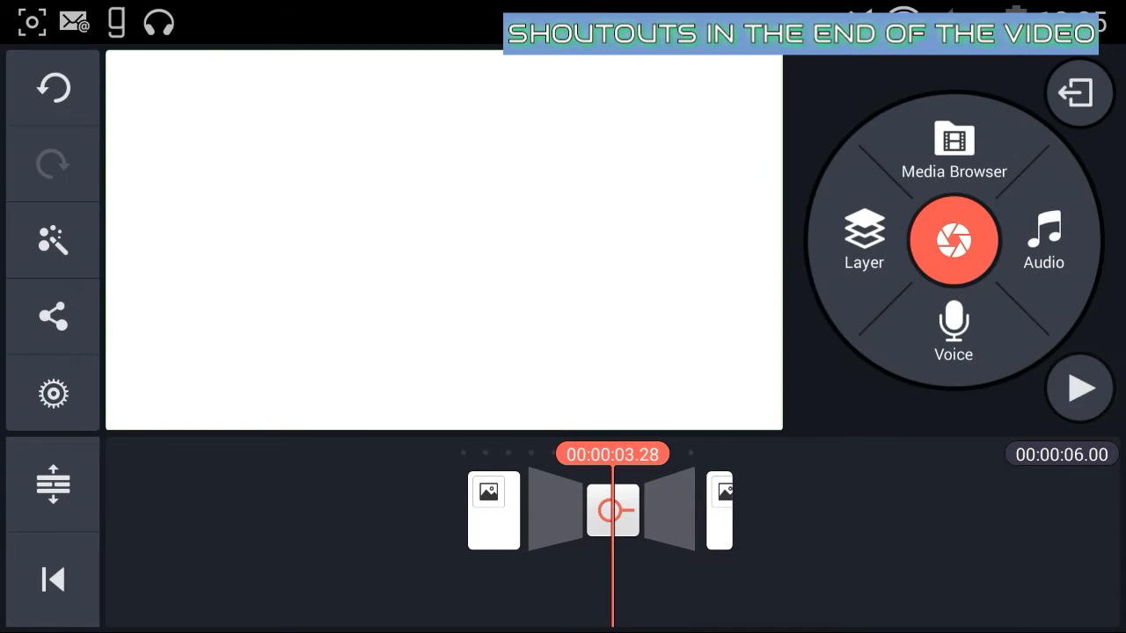
- Adjust the clips so the project runs 00:00:10.21 and return the playhead to the start
left_click(633, 510)
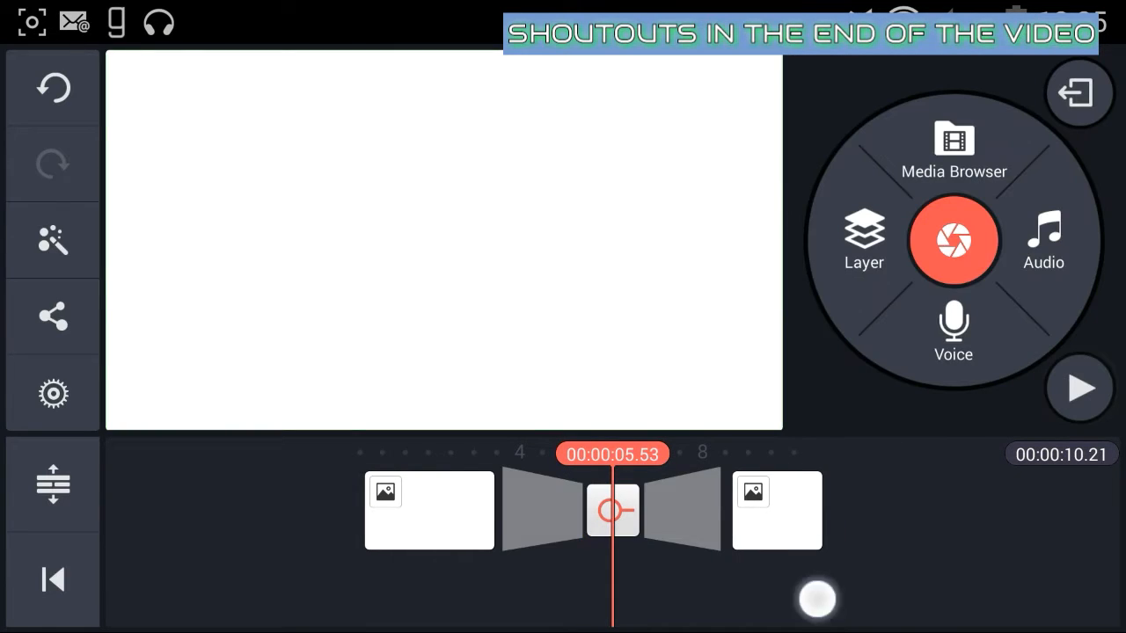
left_click(1079, 388)
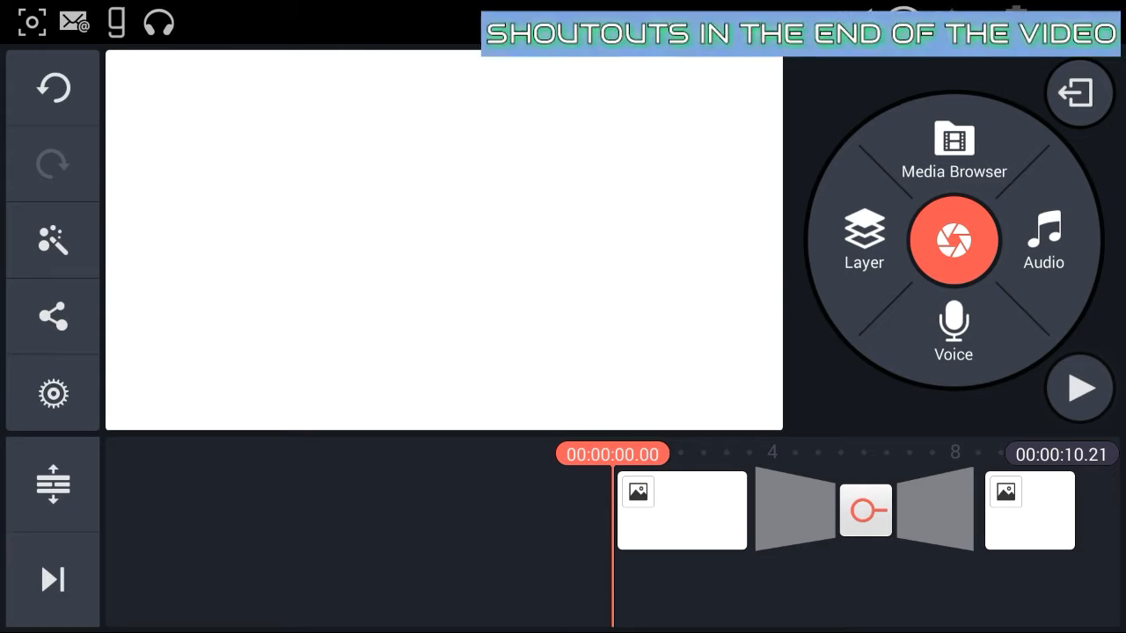
- Add Infectious (Original Mix) from the Download folder as background music
left_click(1043, 242)
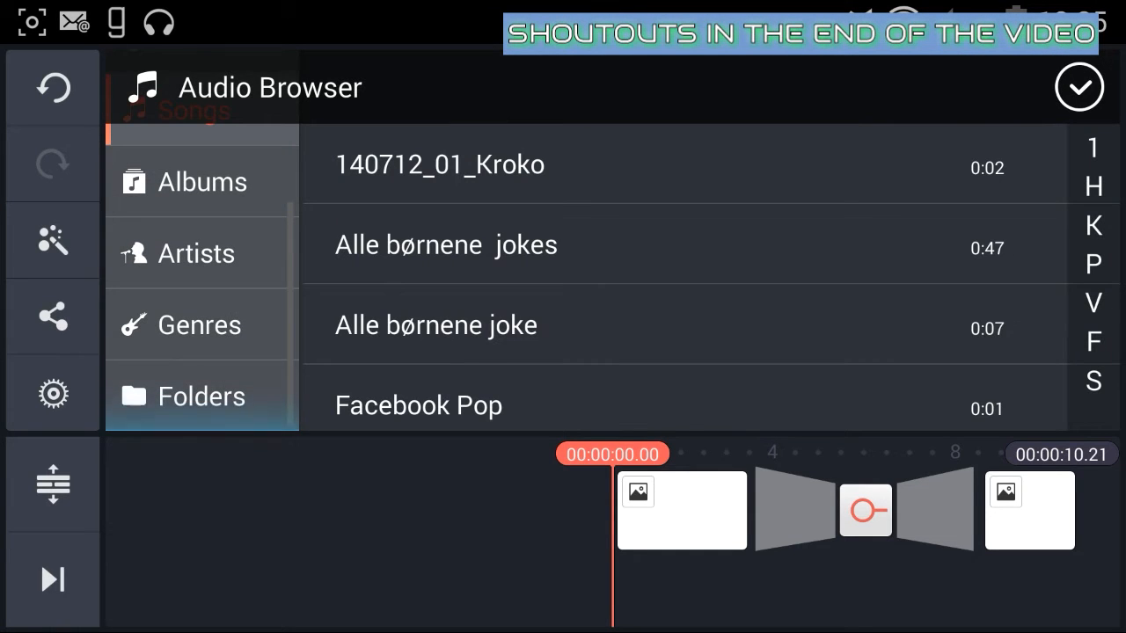
left_click(201, 396)
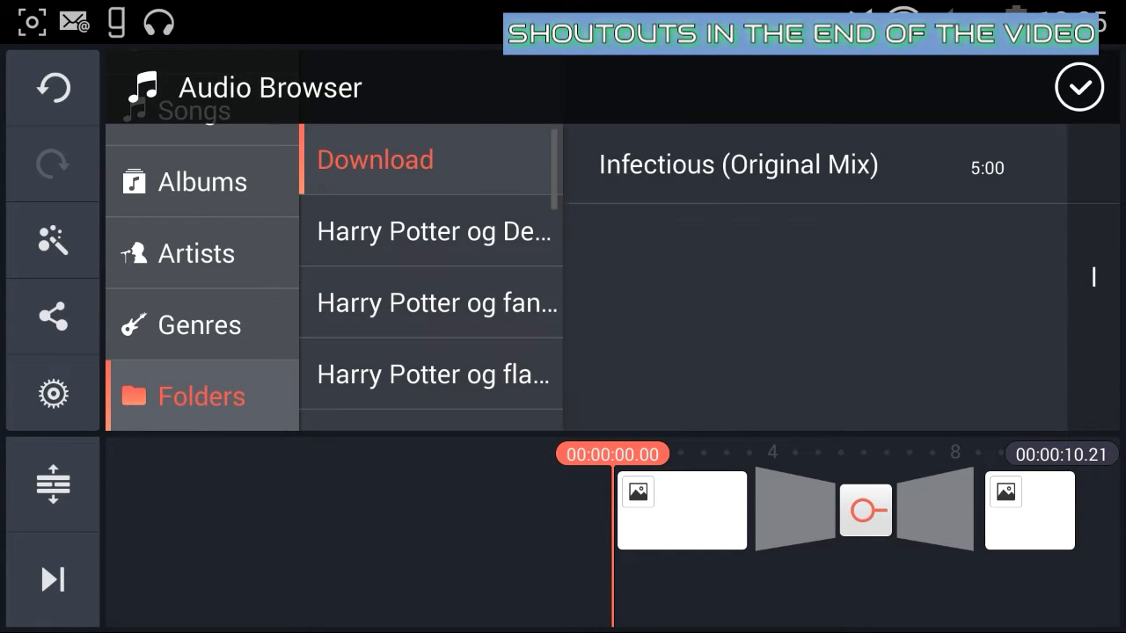
left_click(737, 165)
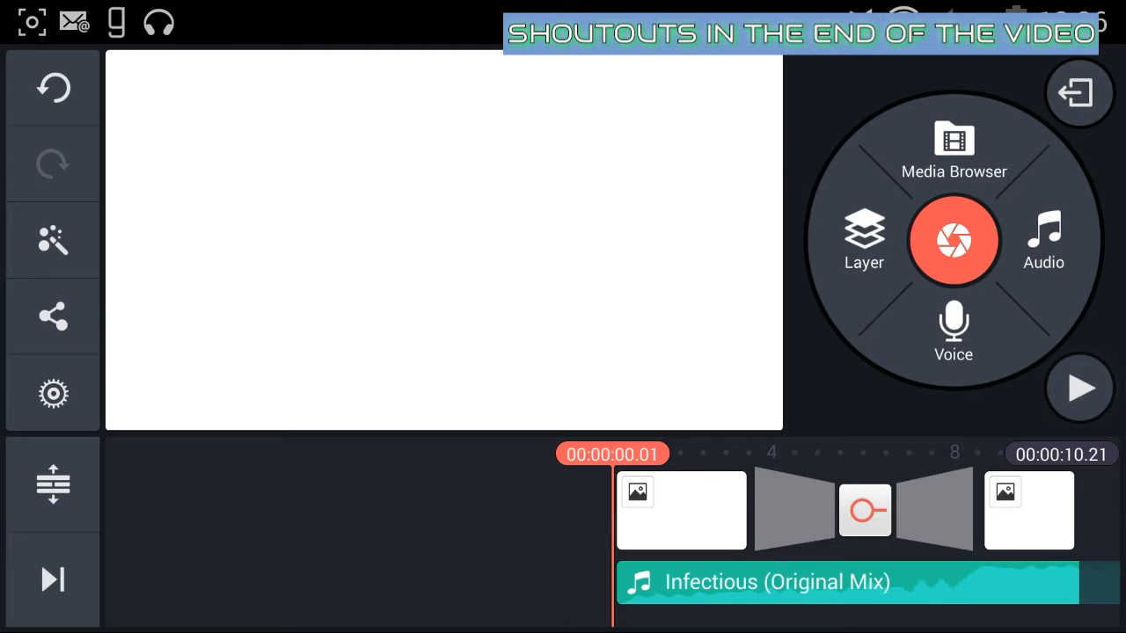
- Play the intro with music through to 10.21 seconds
left_click(1079, 388)
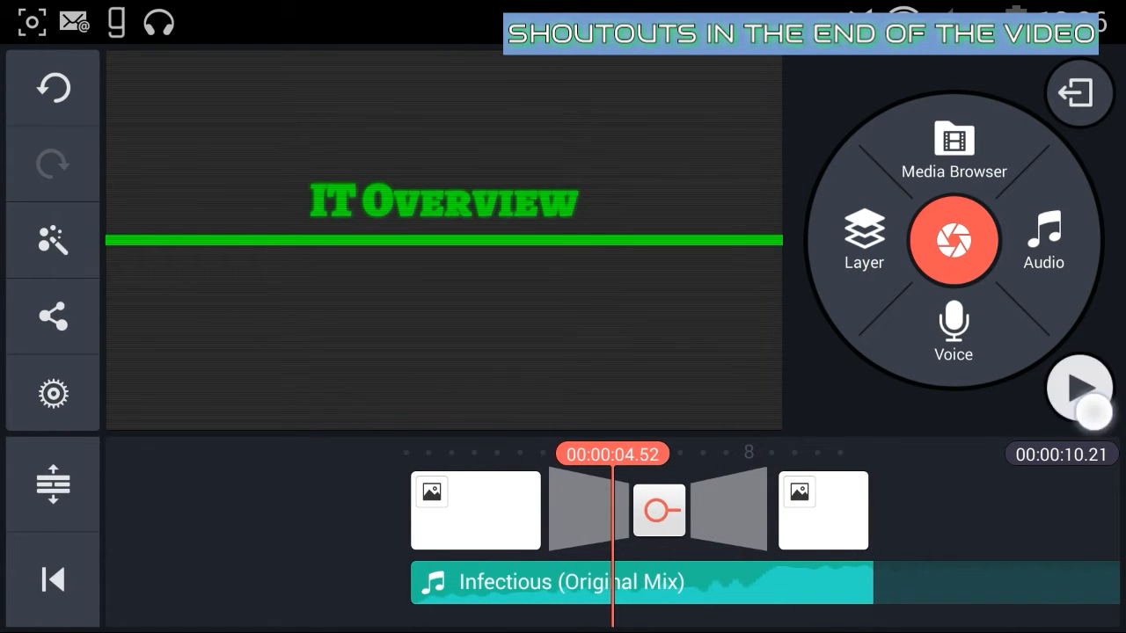
left_click(1079, 388)
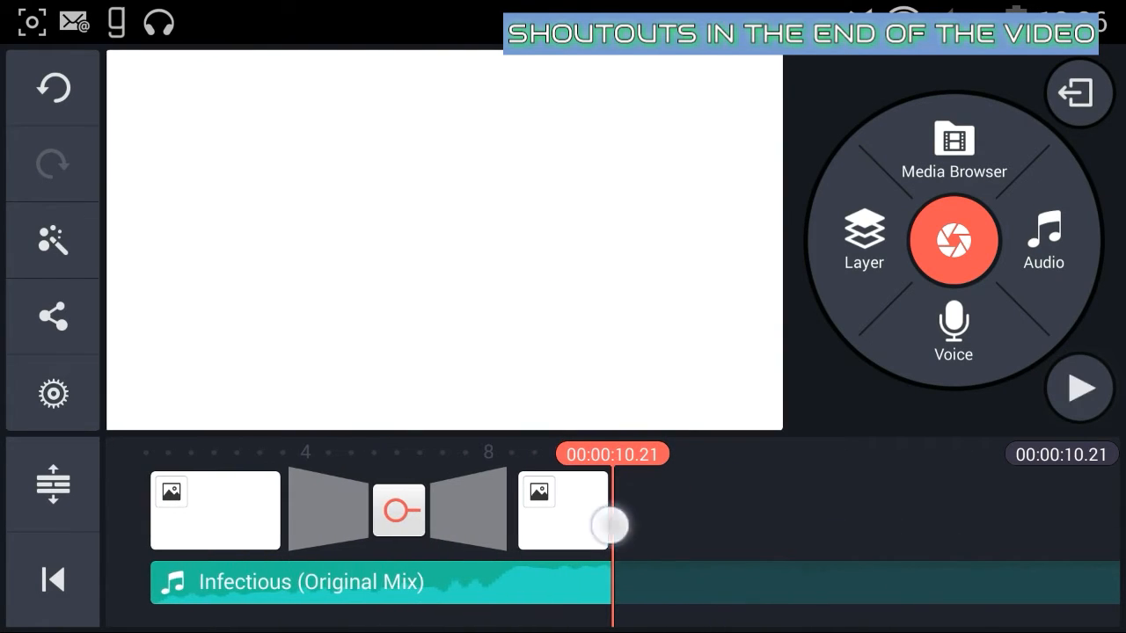
- Split the last photo clip at 11.65 seconds
left_click(561, 511)
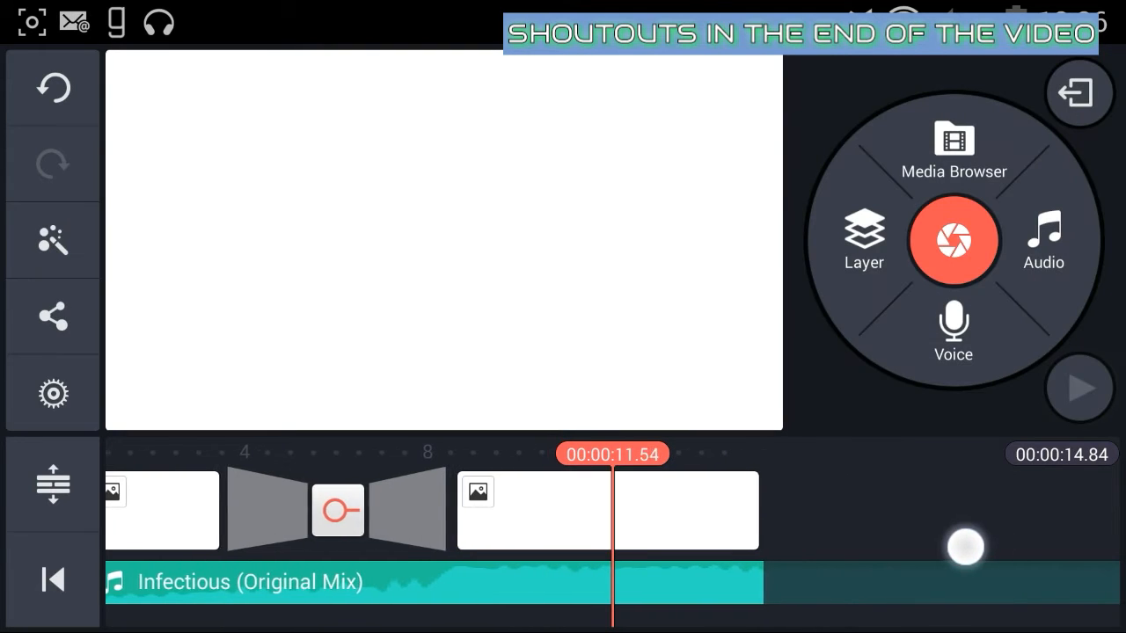
left_click(527, 510)
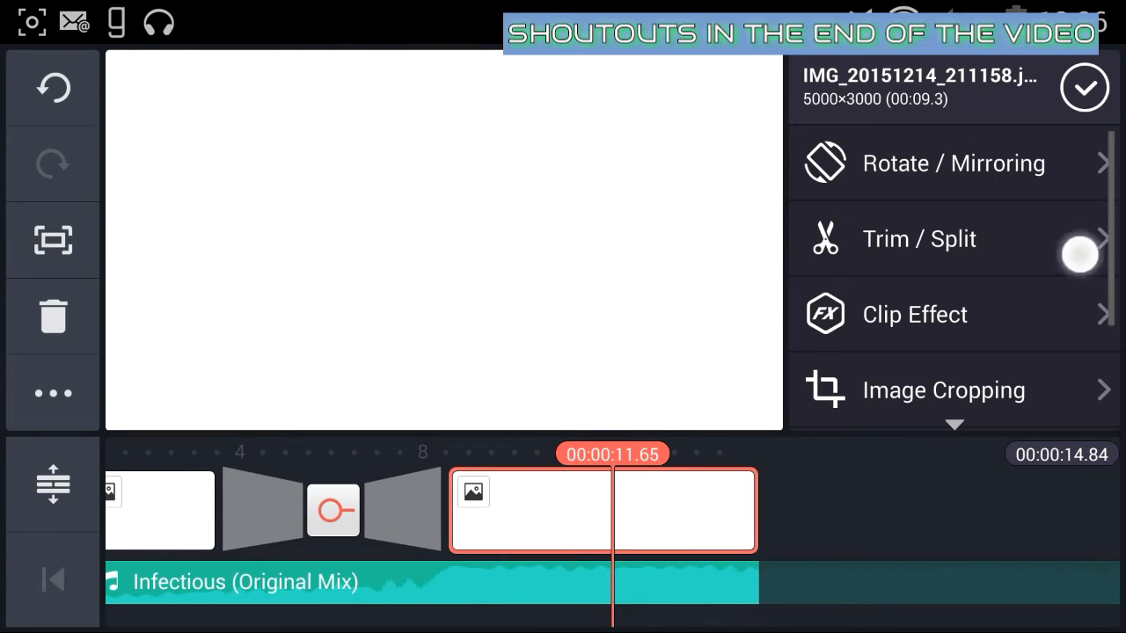
left_click(918, 239)
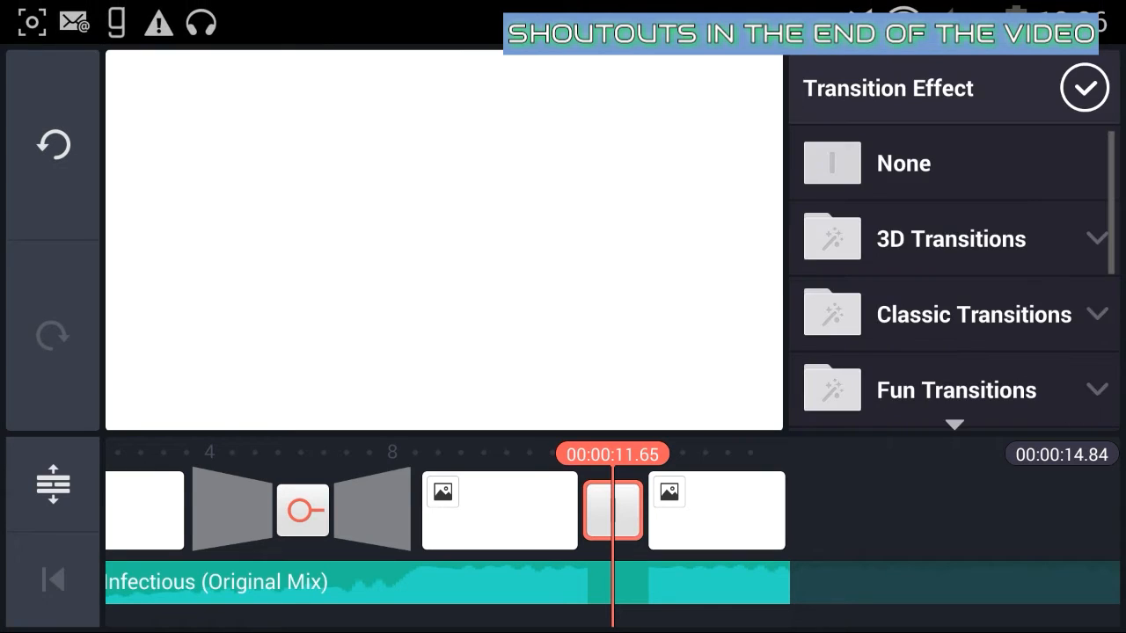
- Place a Split Title transition in the new gap, bringing the project to 12.40 seconds
scroll("down", 3)
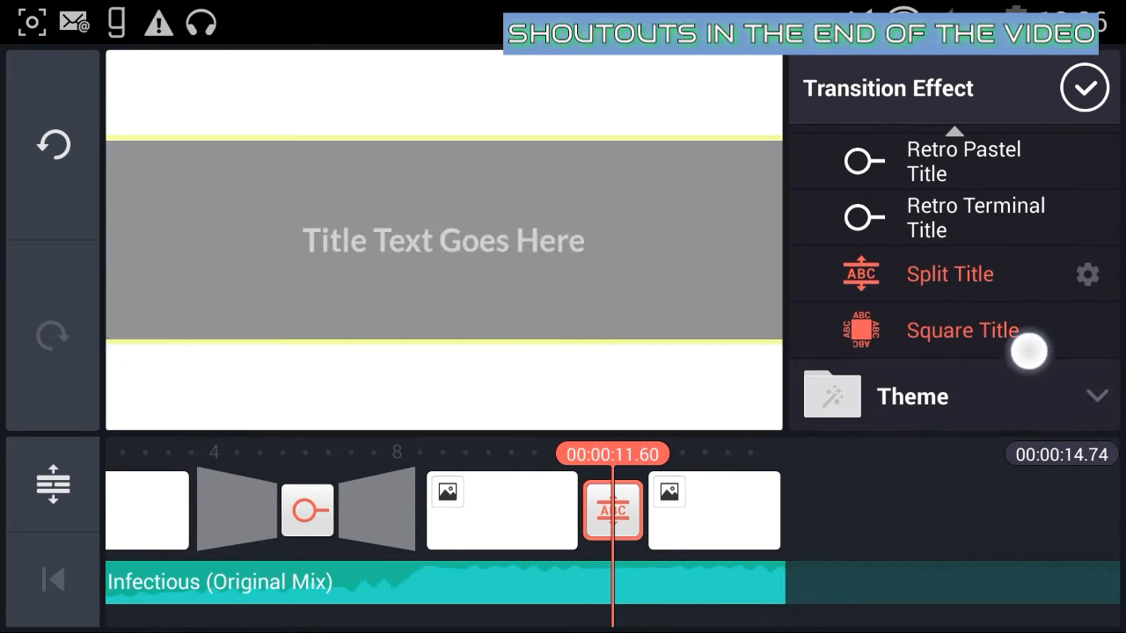
left_click(961, 329)
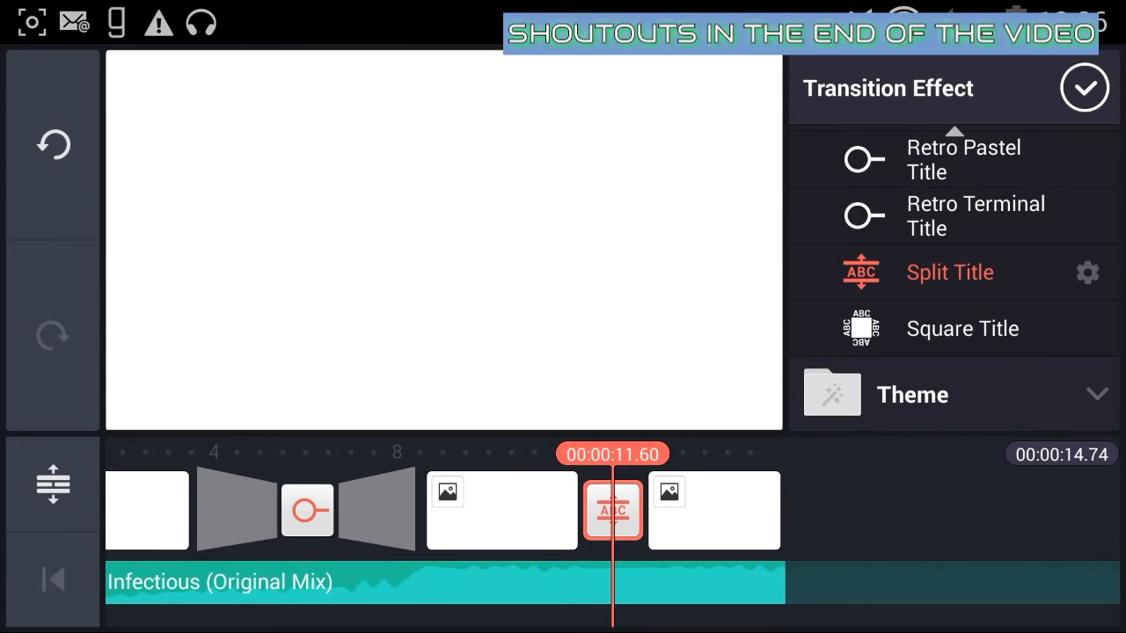
left_click(949, 272)
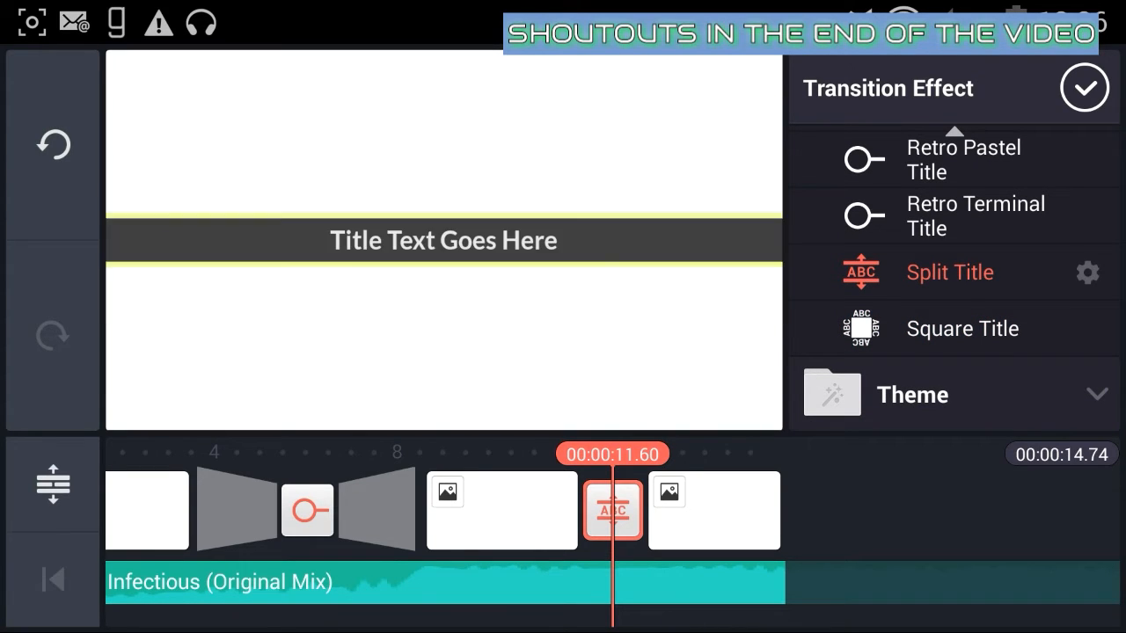
left_click(949, 271)
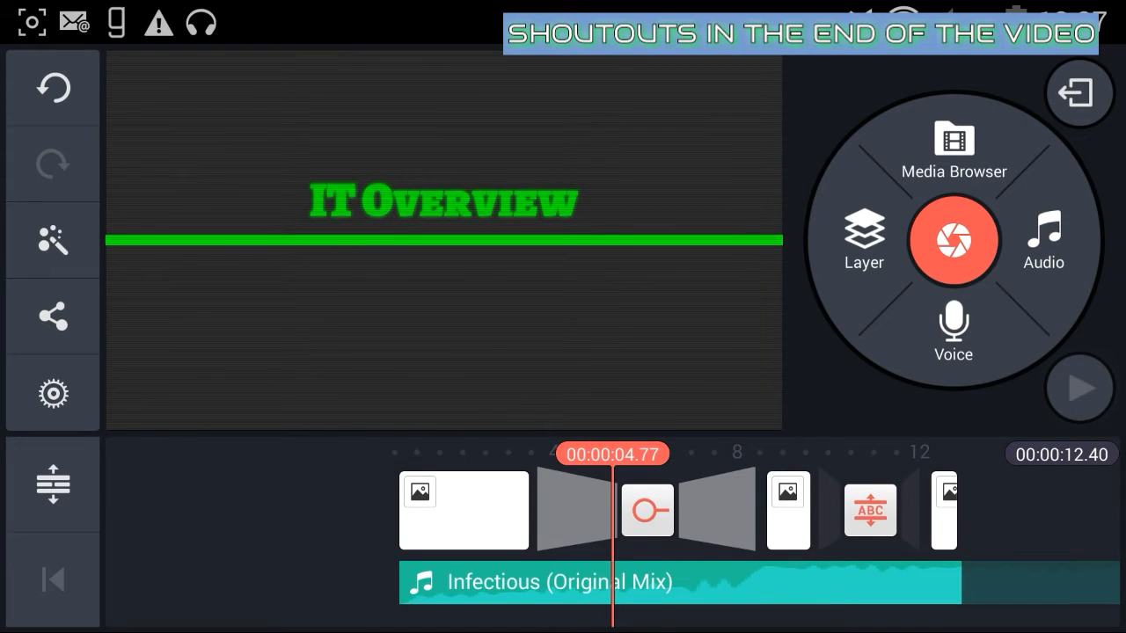
- Set the Split Title text to 'Thanks for watching' in a bold slab-serif font
left_click(1078, 388)
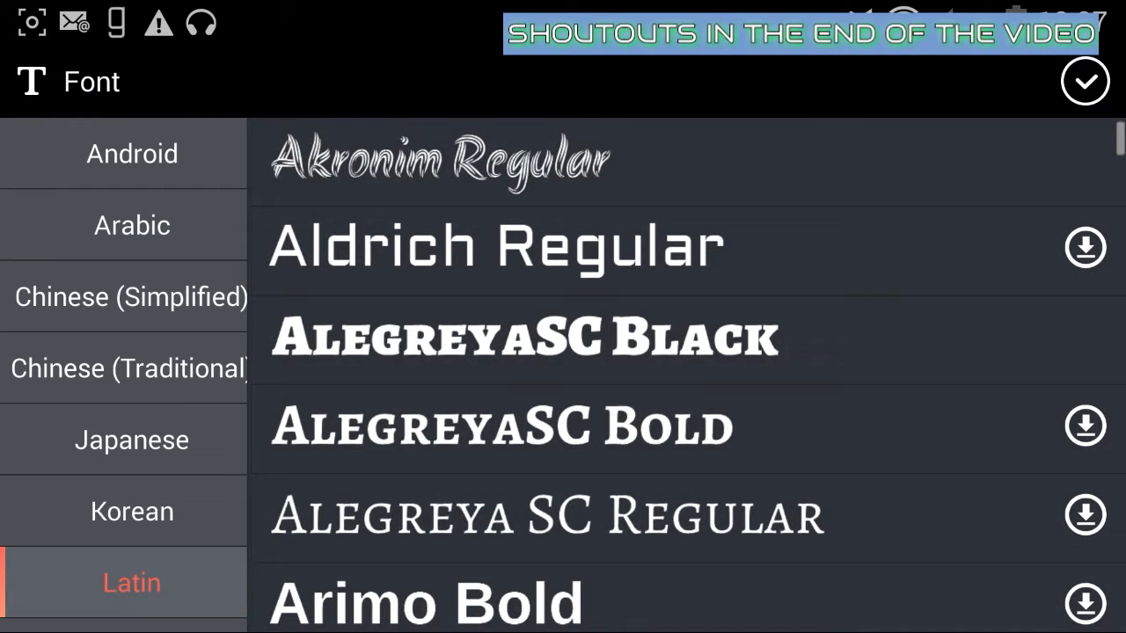
scroll("down", 3)
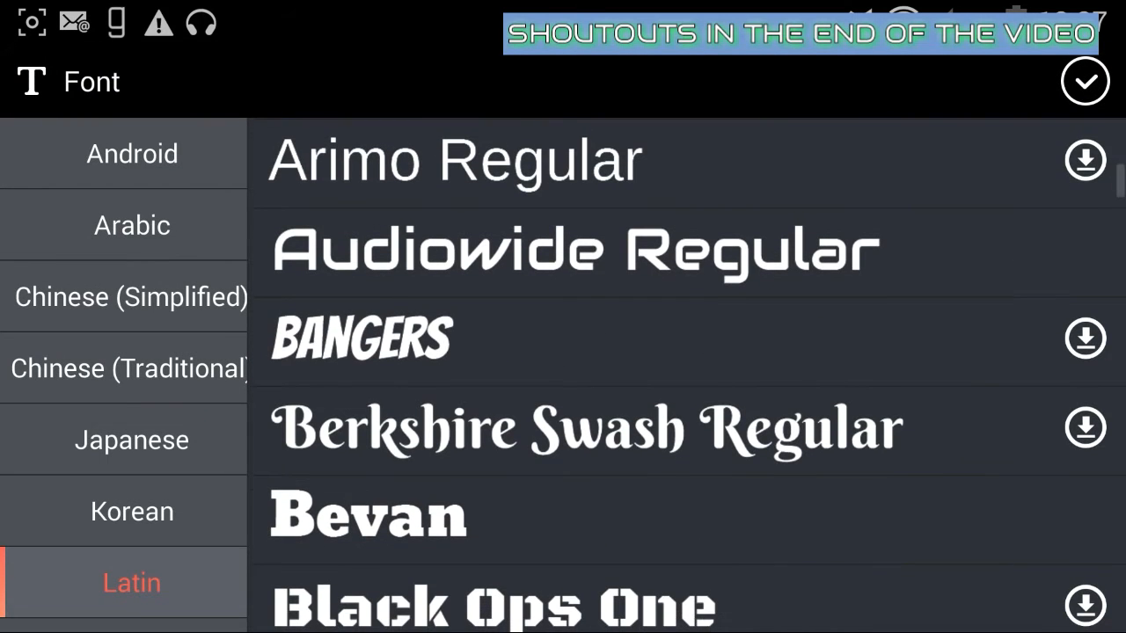
scroll("down", 3)
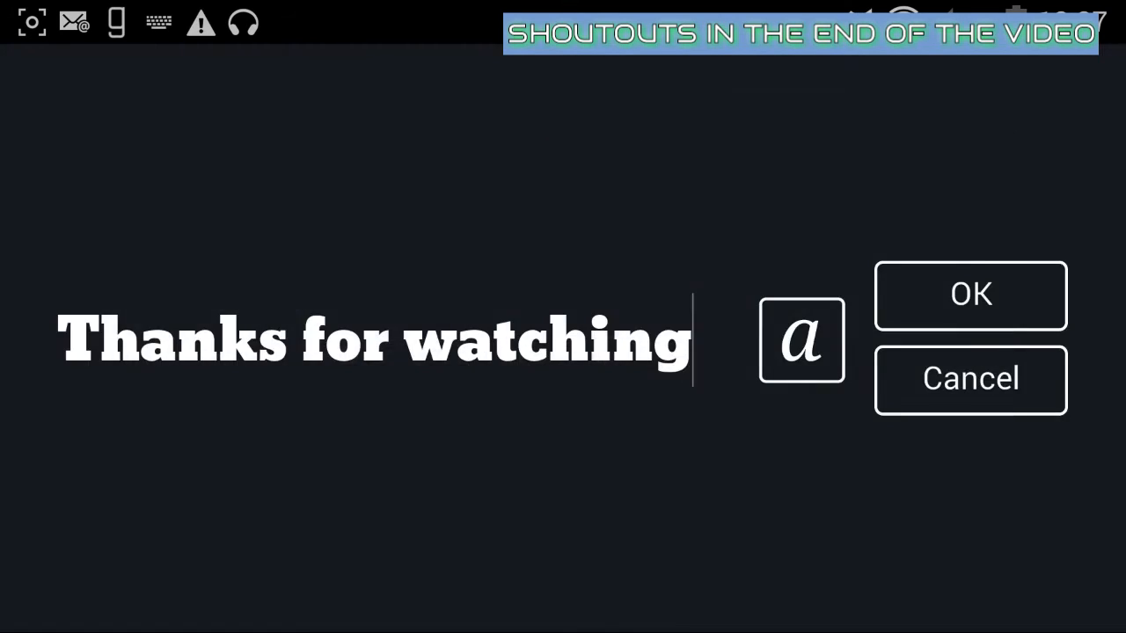
left_click(970, 295)
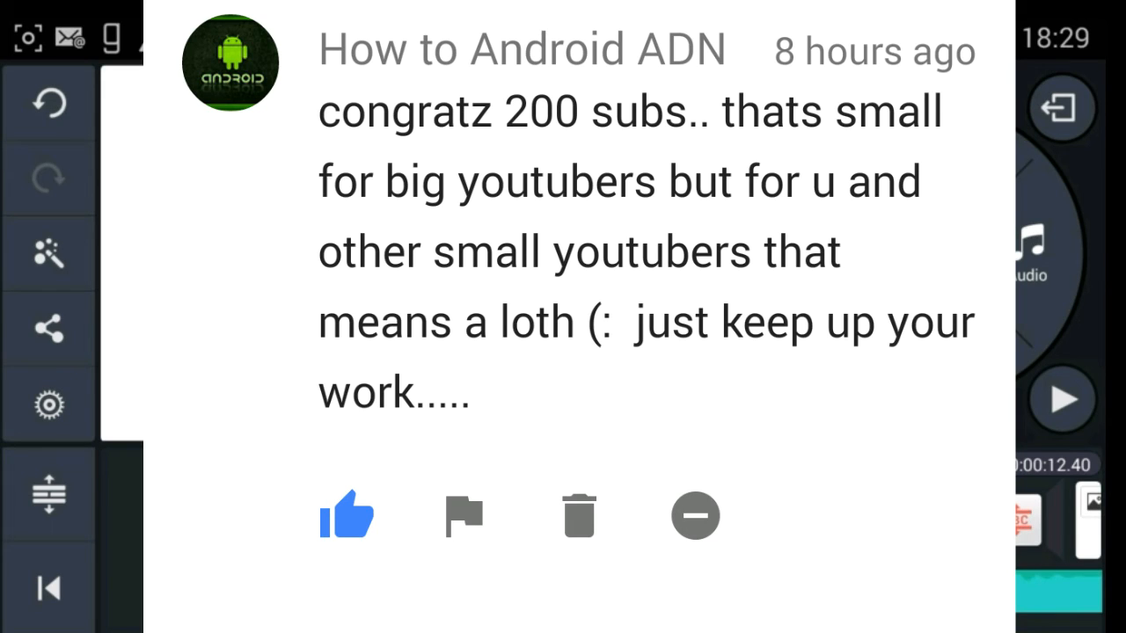
left_click(937, 253)
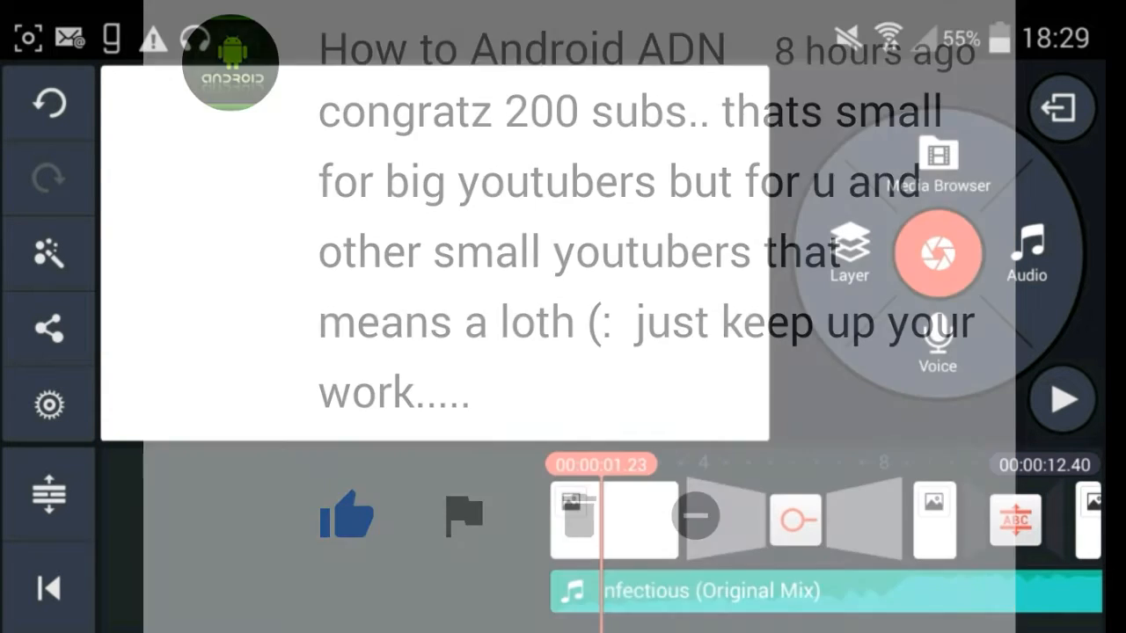